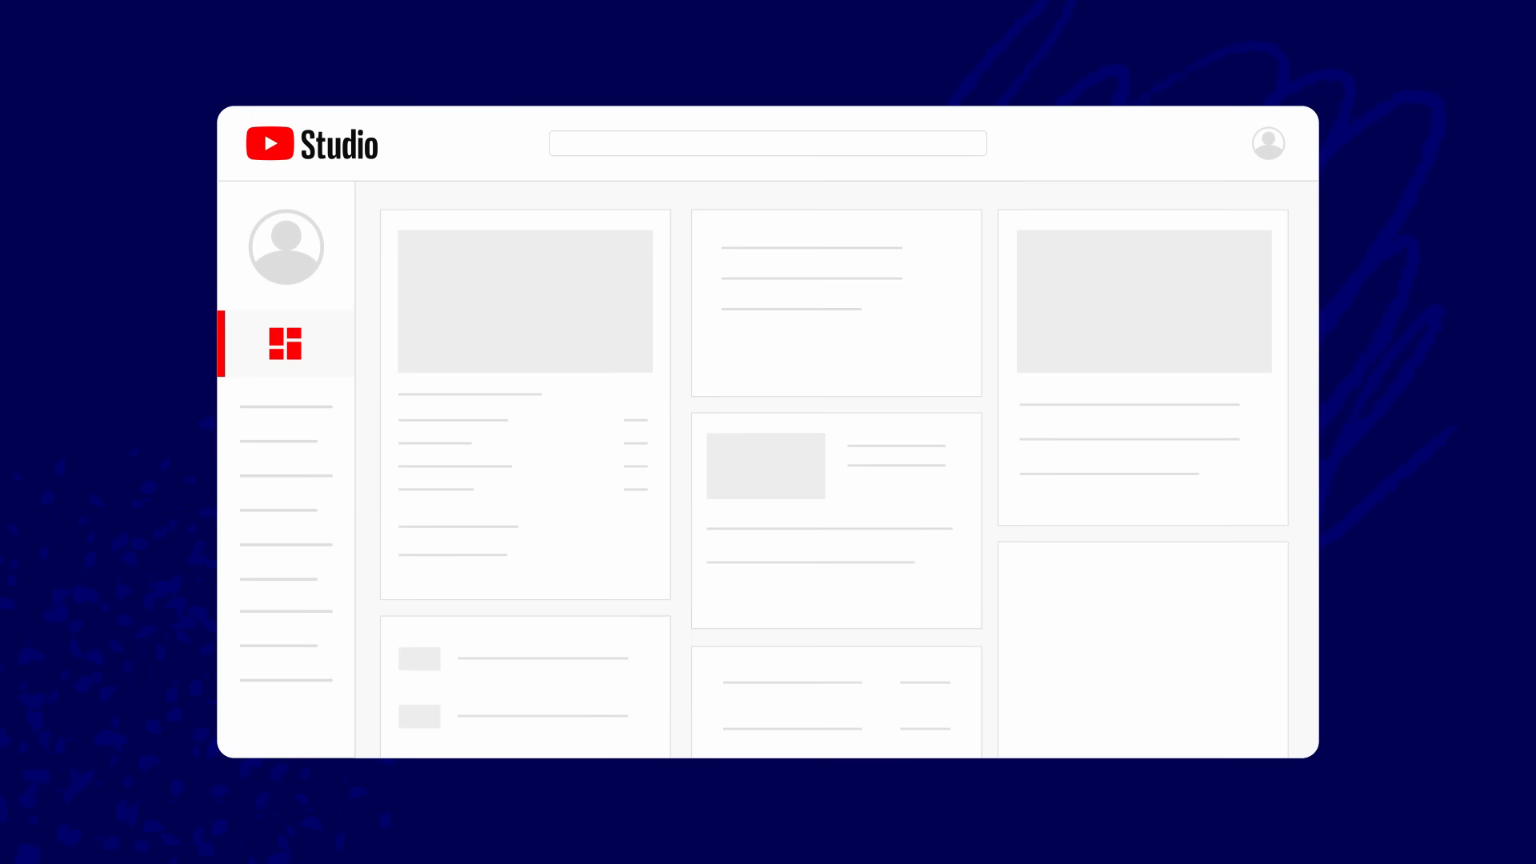
Step: Go to the Copyright section to see the three matching videos in the Matches list
click(285, 578)
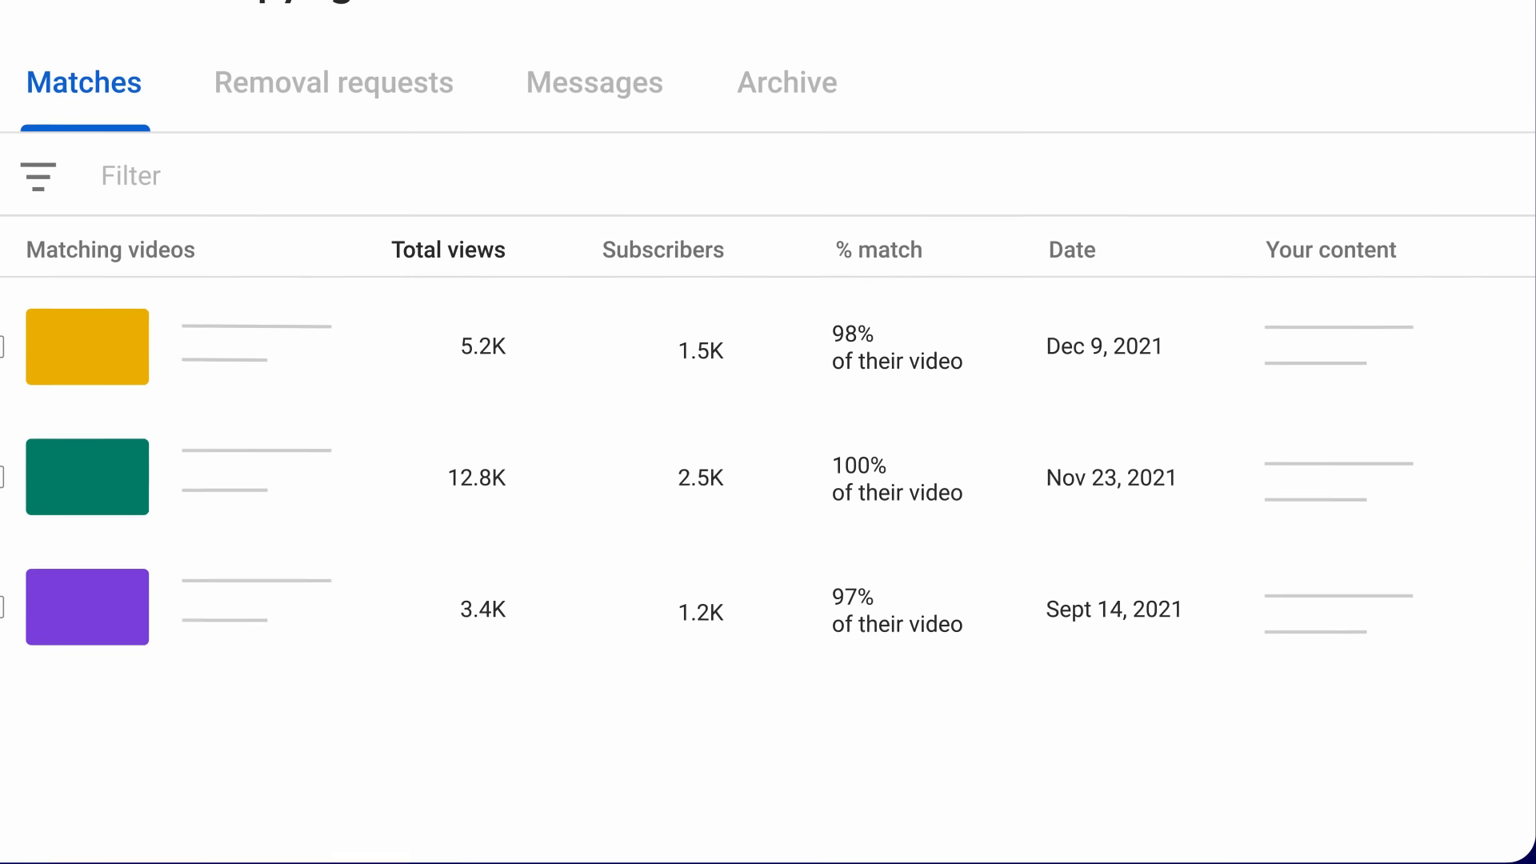
Step: Review the views and subscribers columns and act on the Dec 9, 2021 98% match
click(468, 247)
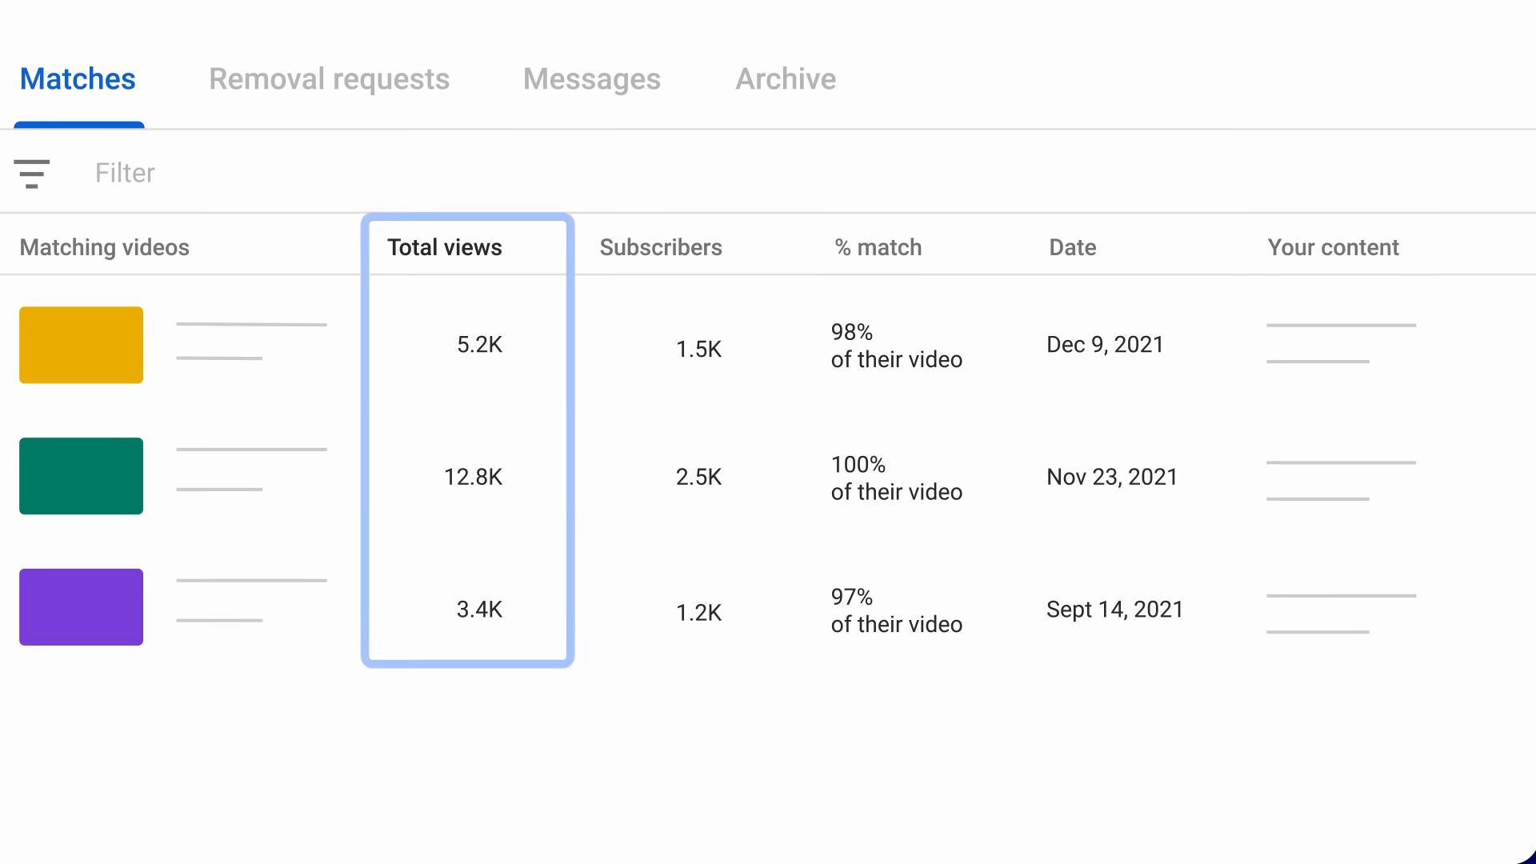
click(468, 246)
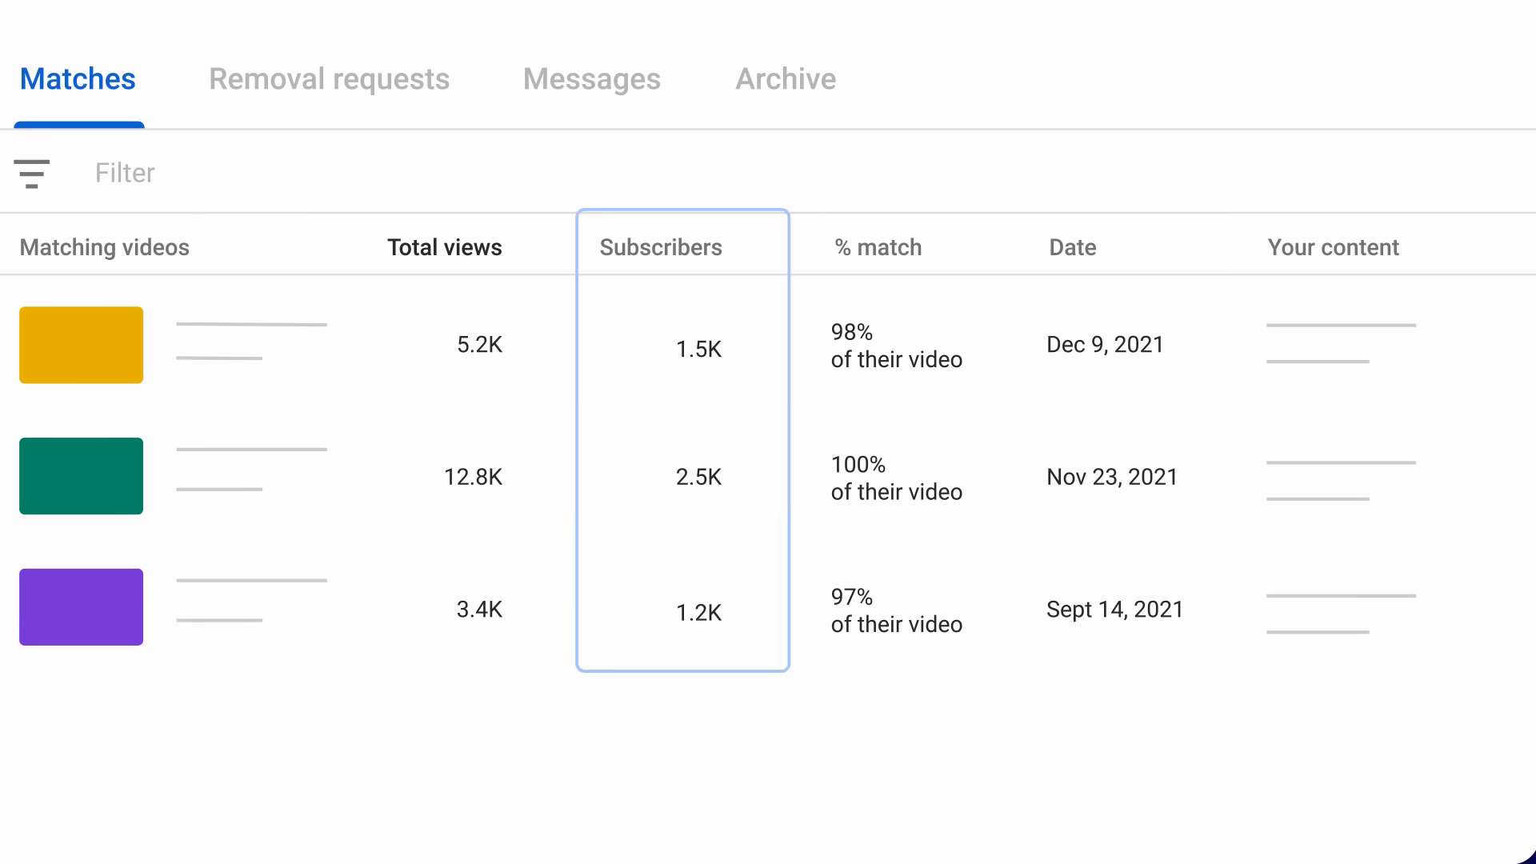
click(876, 246)
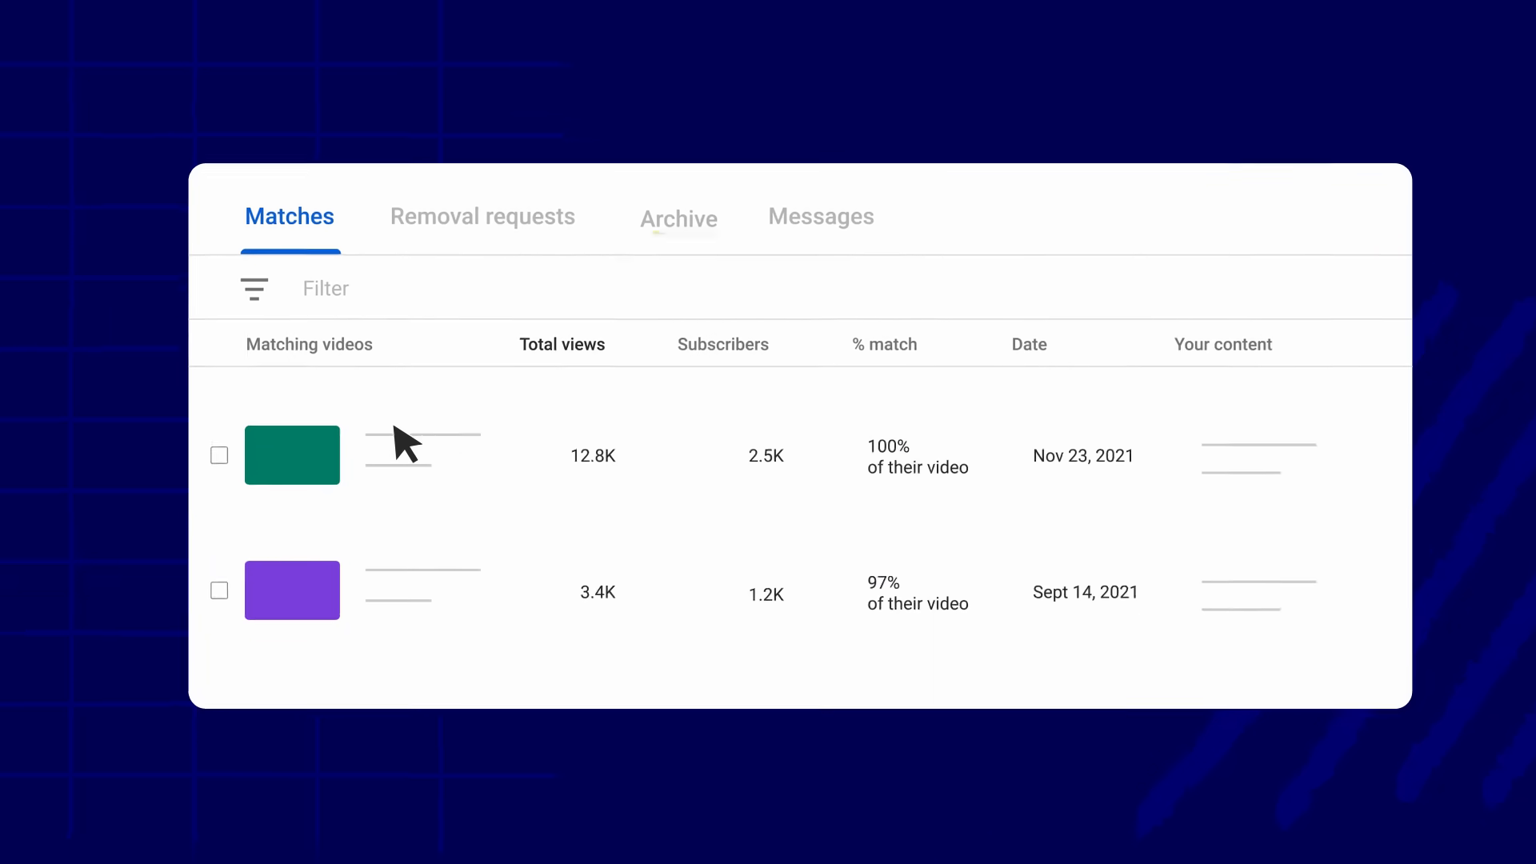
Step: Start a removal request for the 100% match from Nov 23, 2021
click(677, 216)
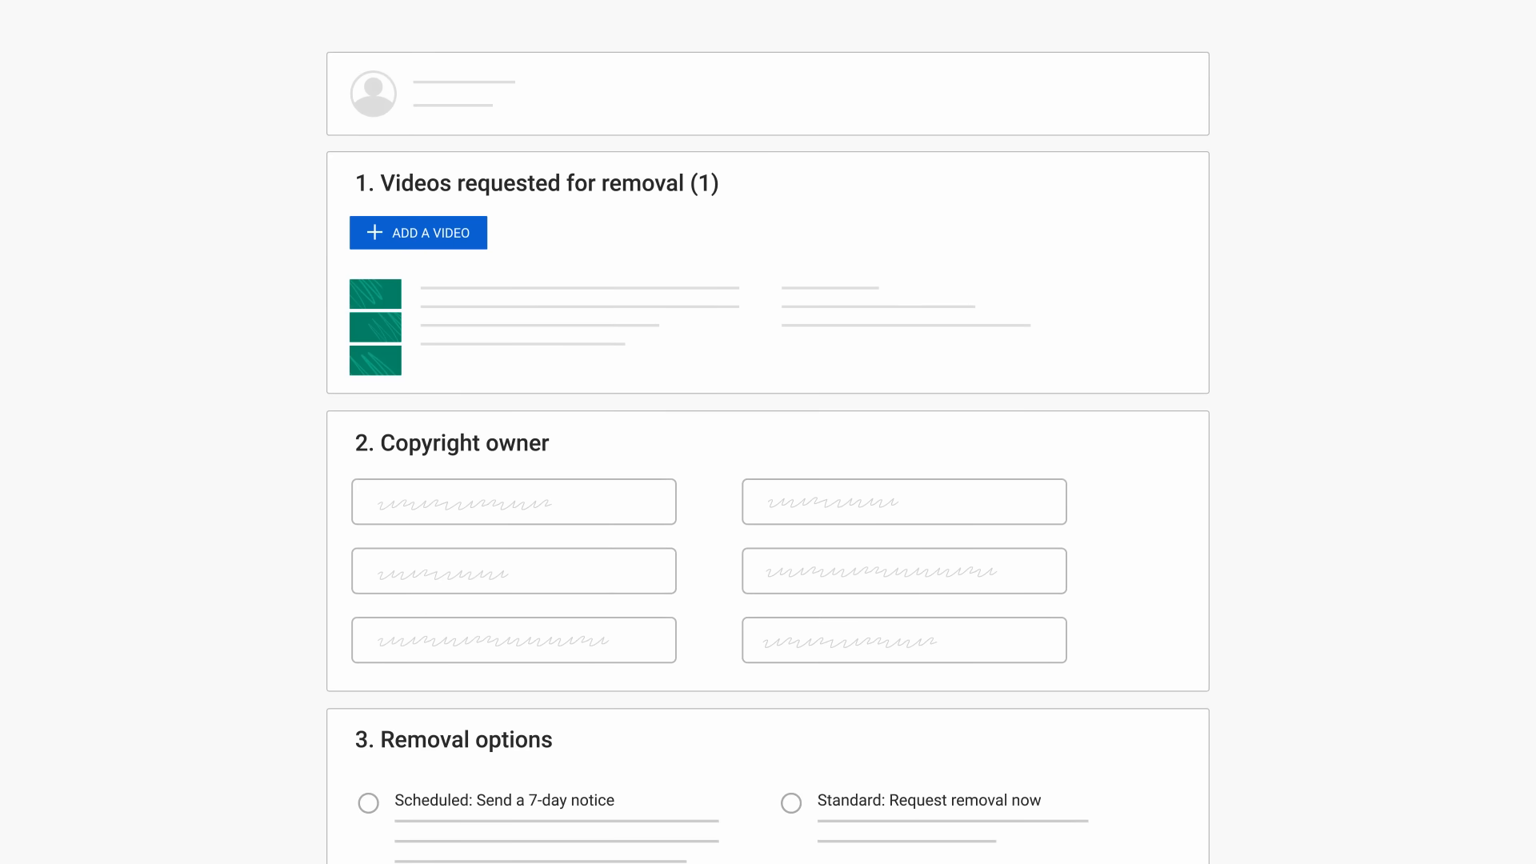
Step: Choose a removal option with Prevent copies enabled and submit the request
scroll(down, 3)
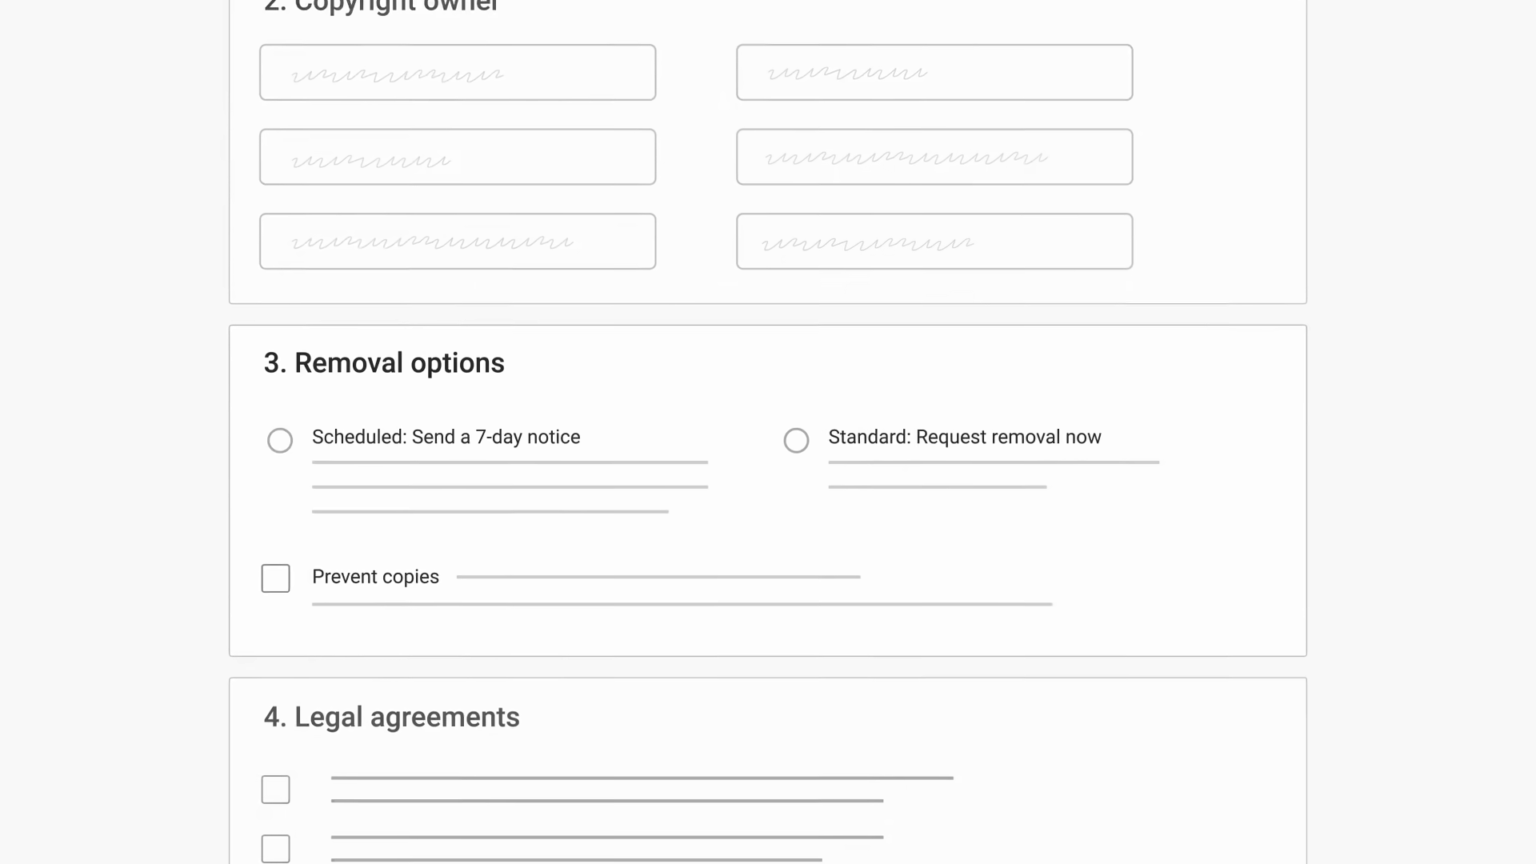
double_click(445, 437)
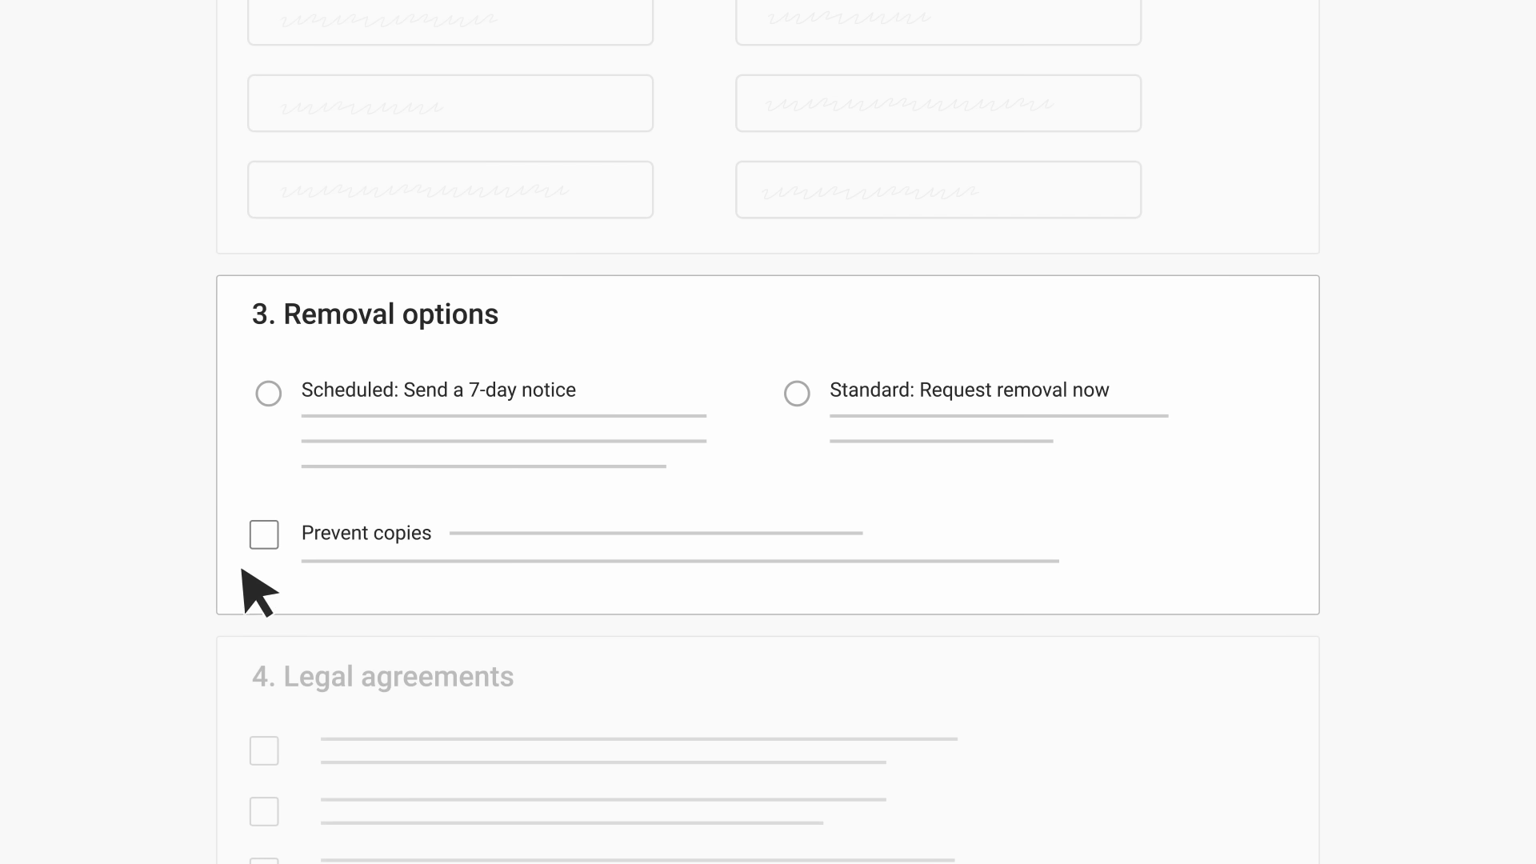
click(264, 535)
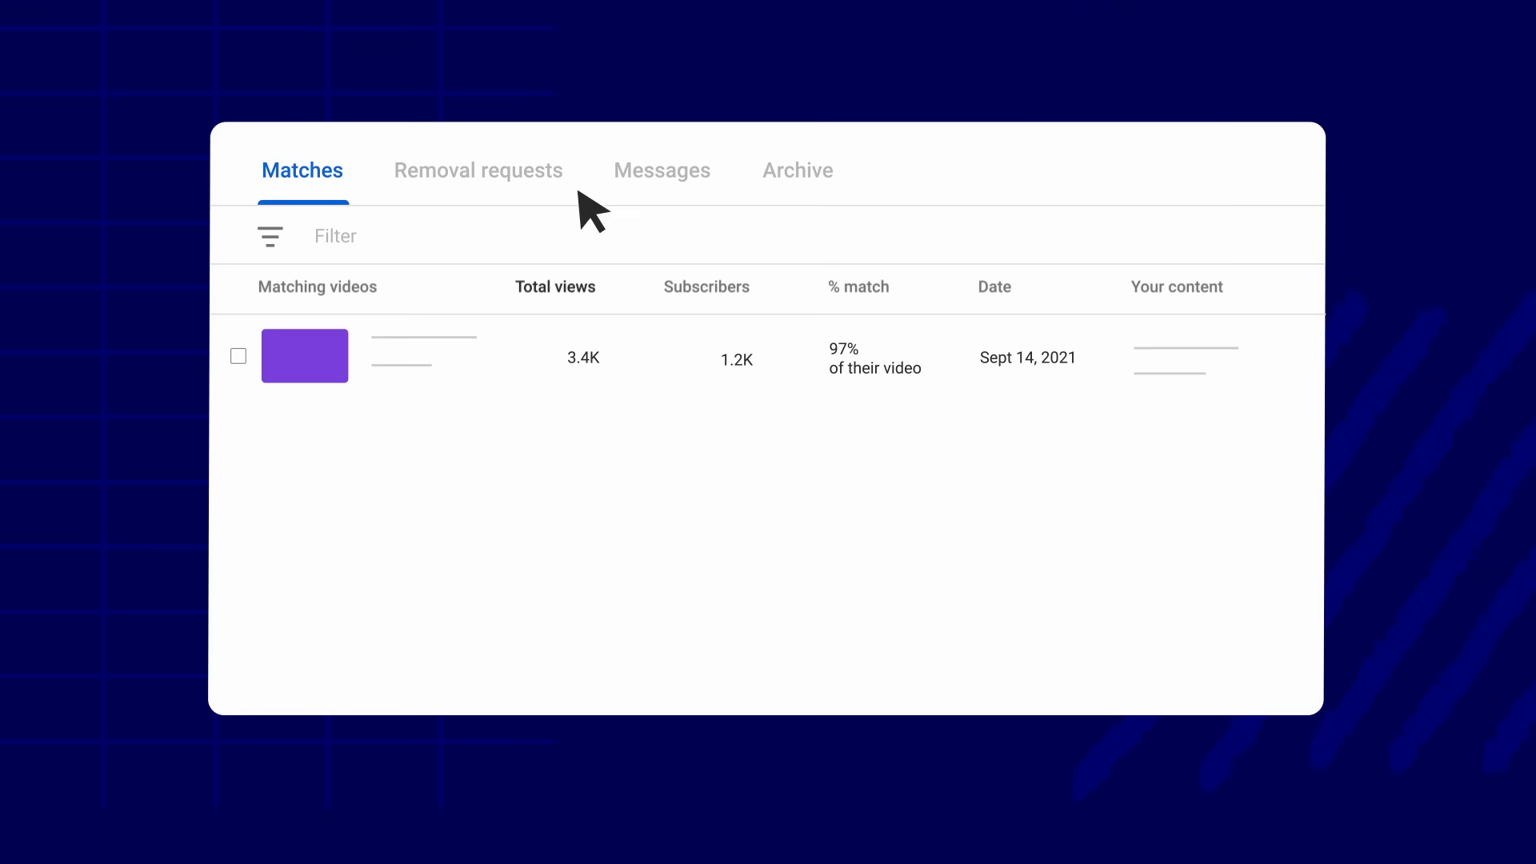
Step: In Removal requests, expand the resolved Dec 9, 2021 request and view its matches
click(477, 169)
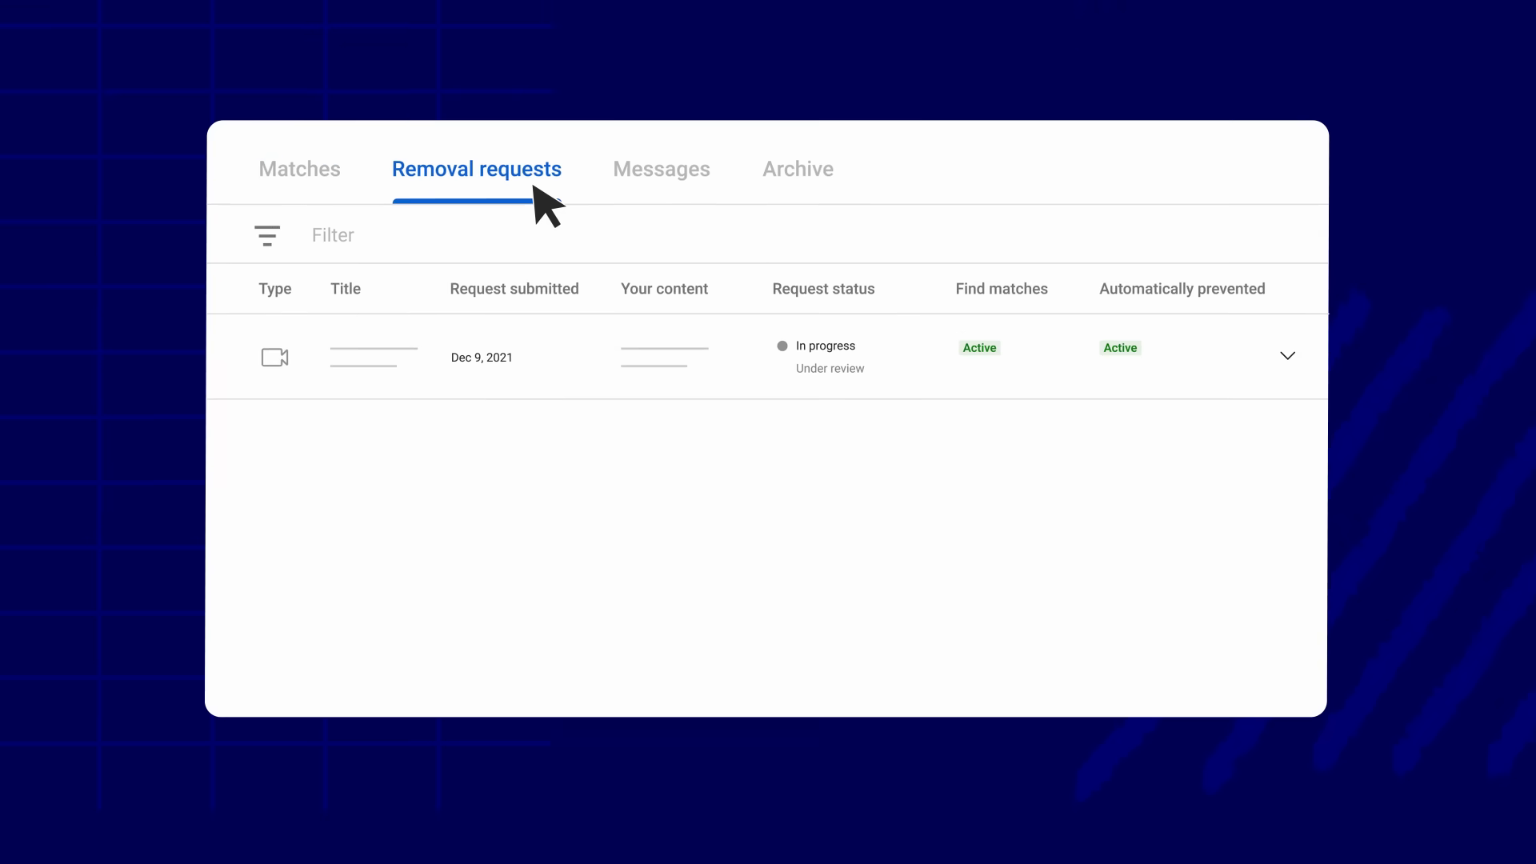
click(830, 350)
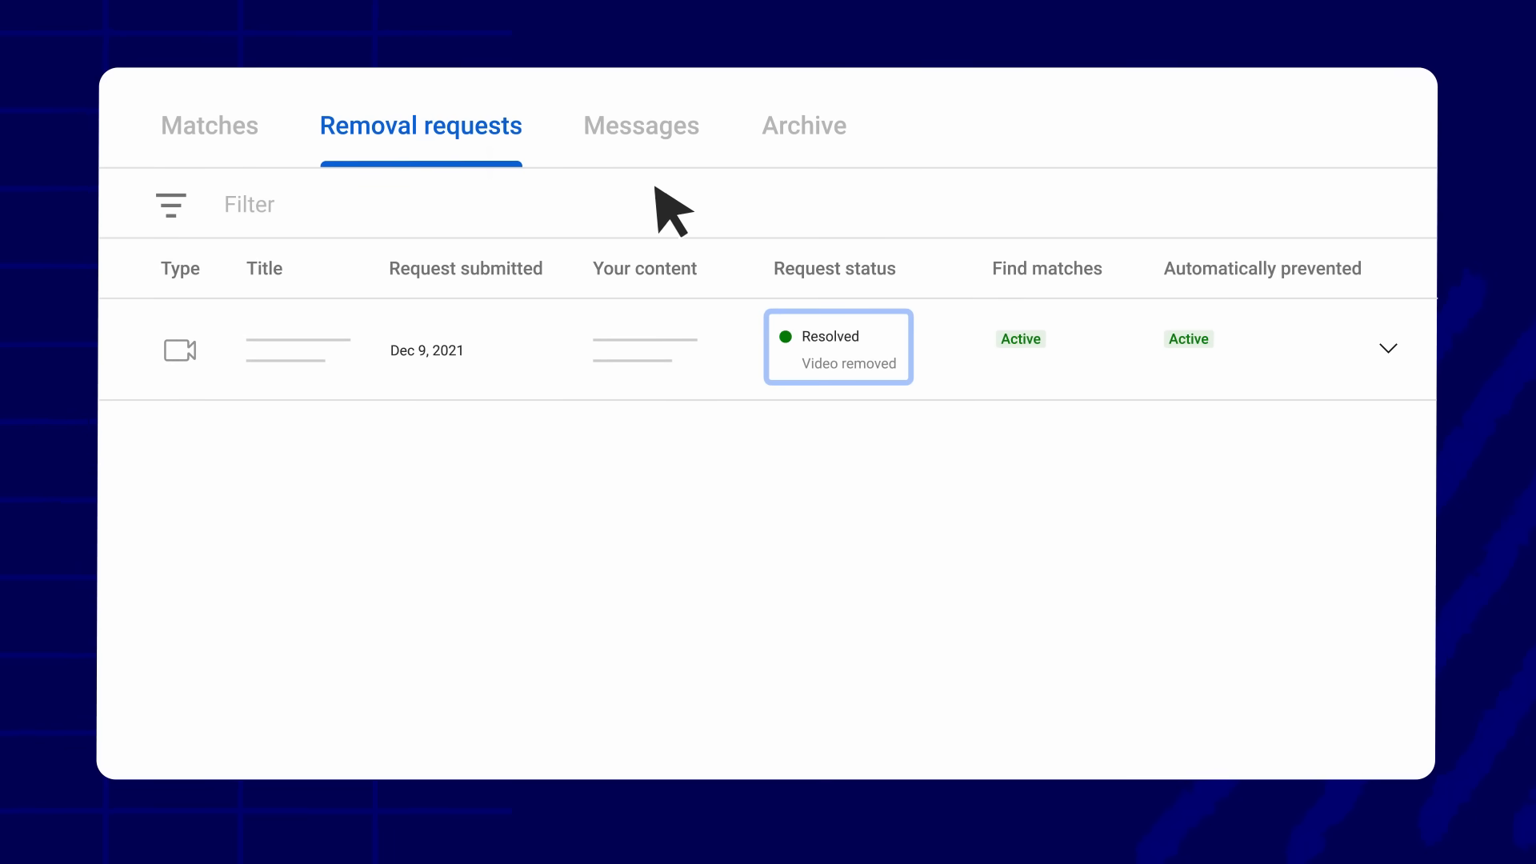
click(1387, 348)
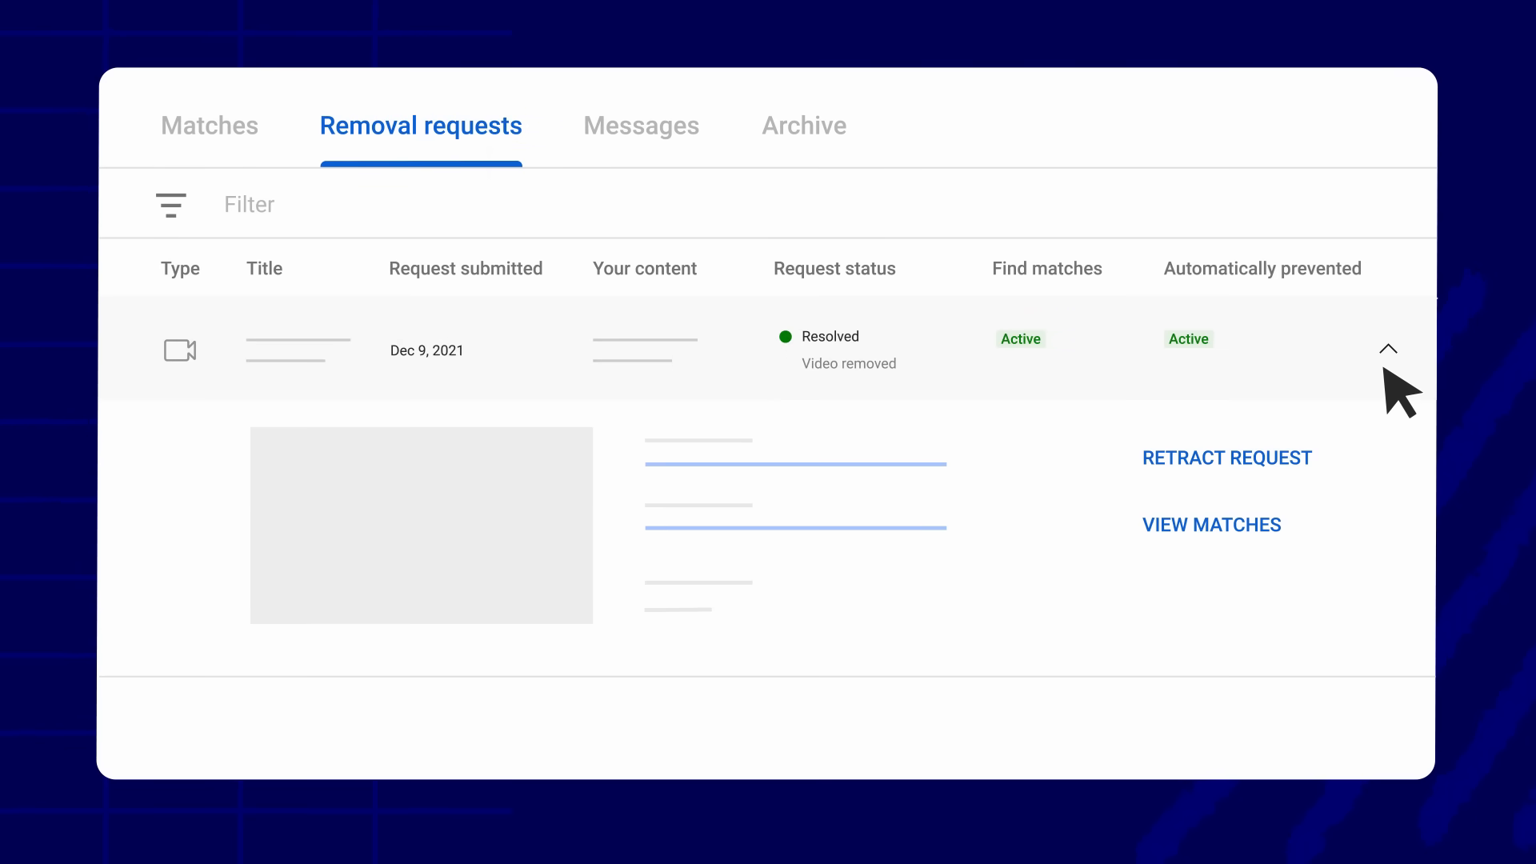
mouse_move(1312, 531)
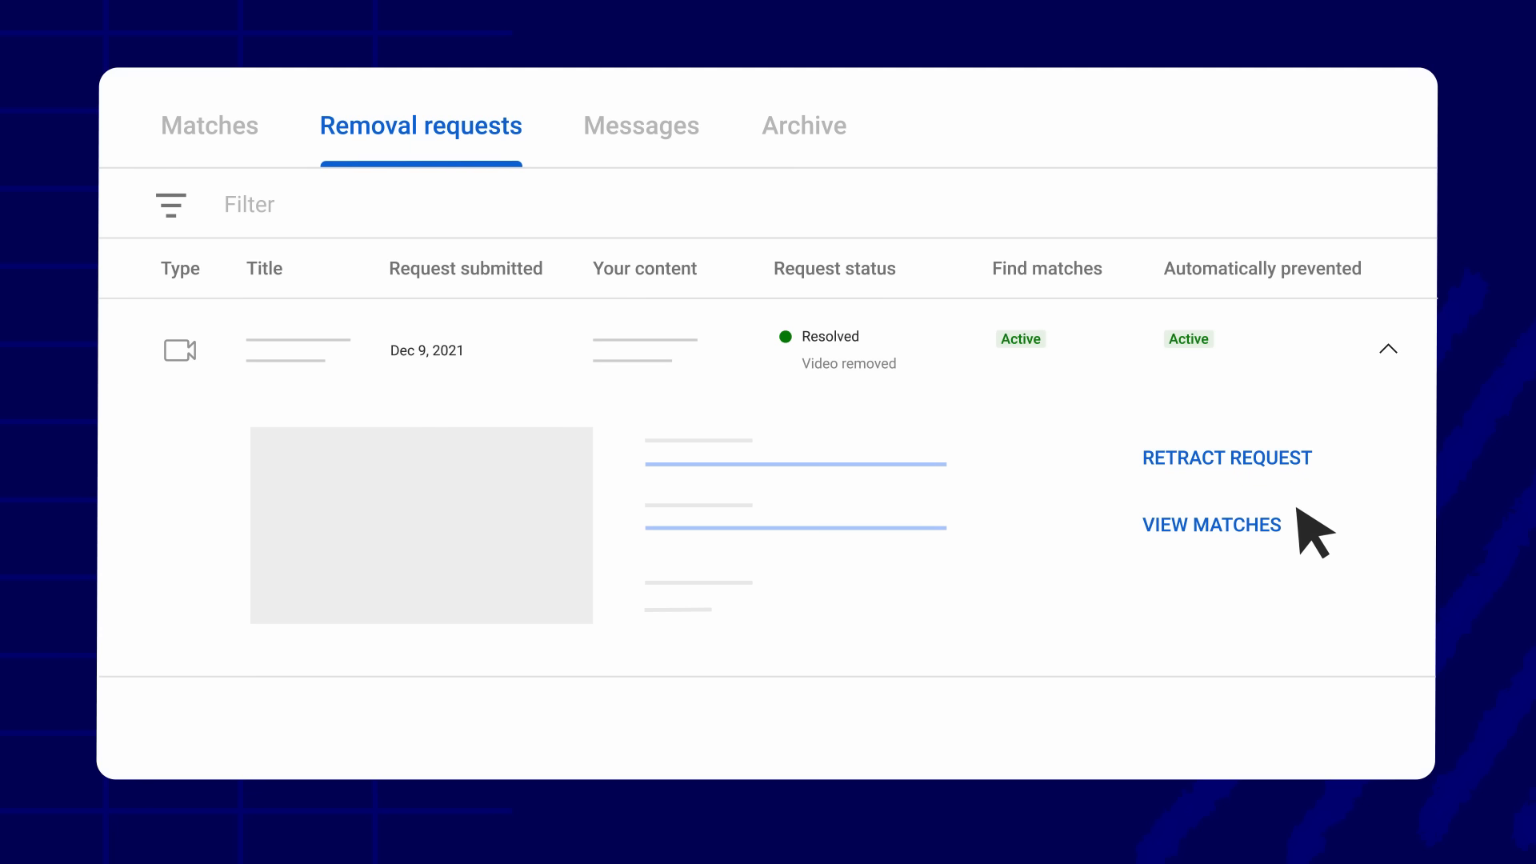
click(1211, 525)
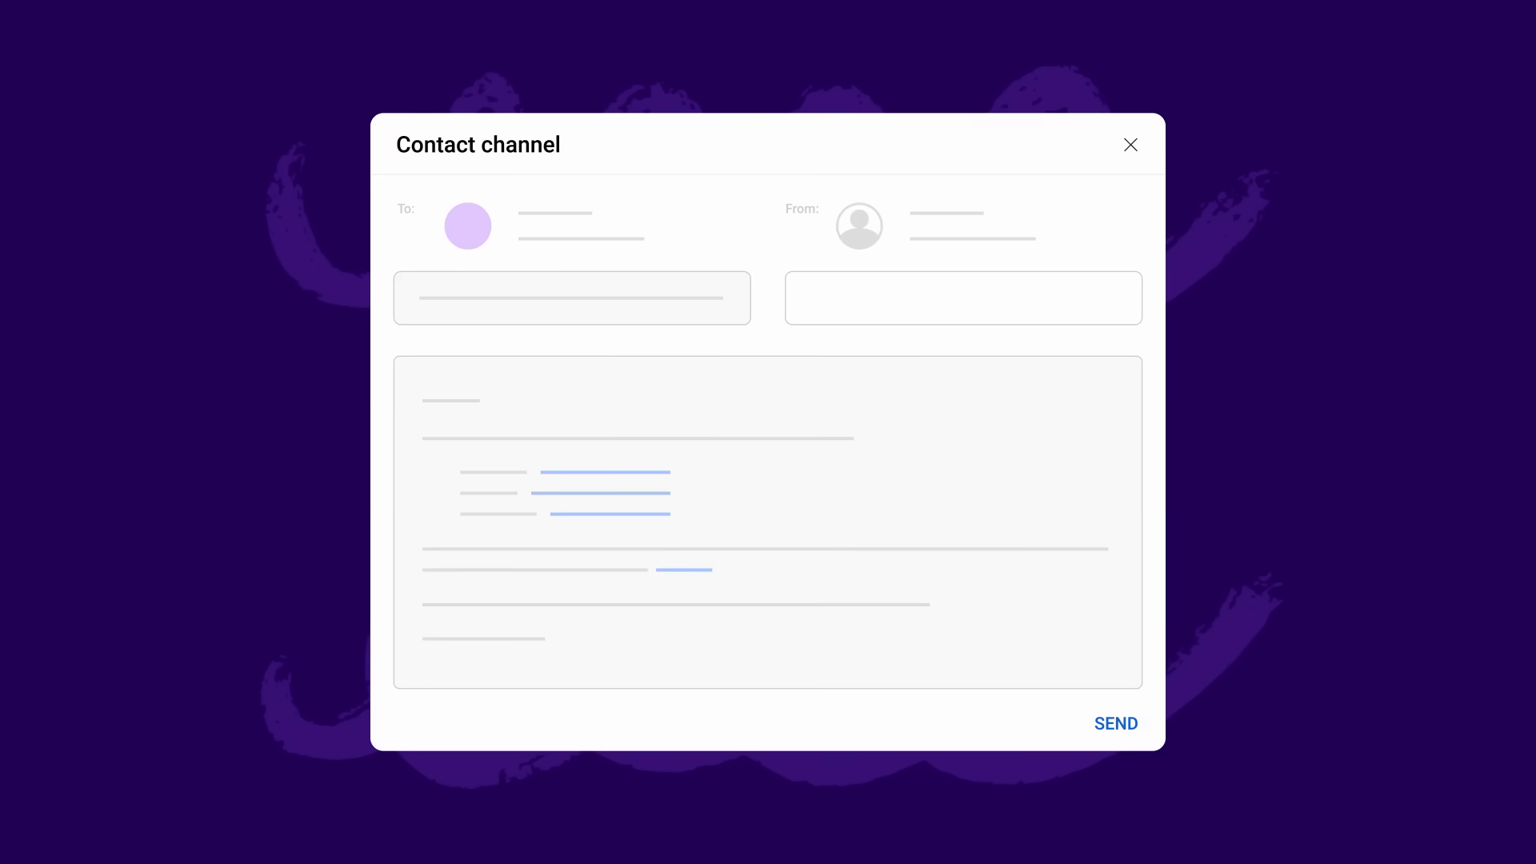
click(961, 297)
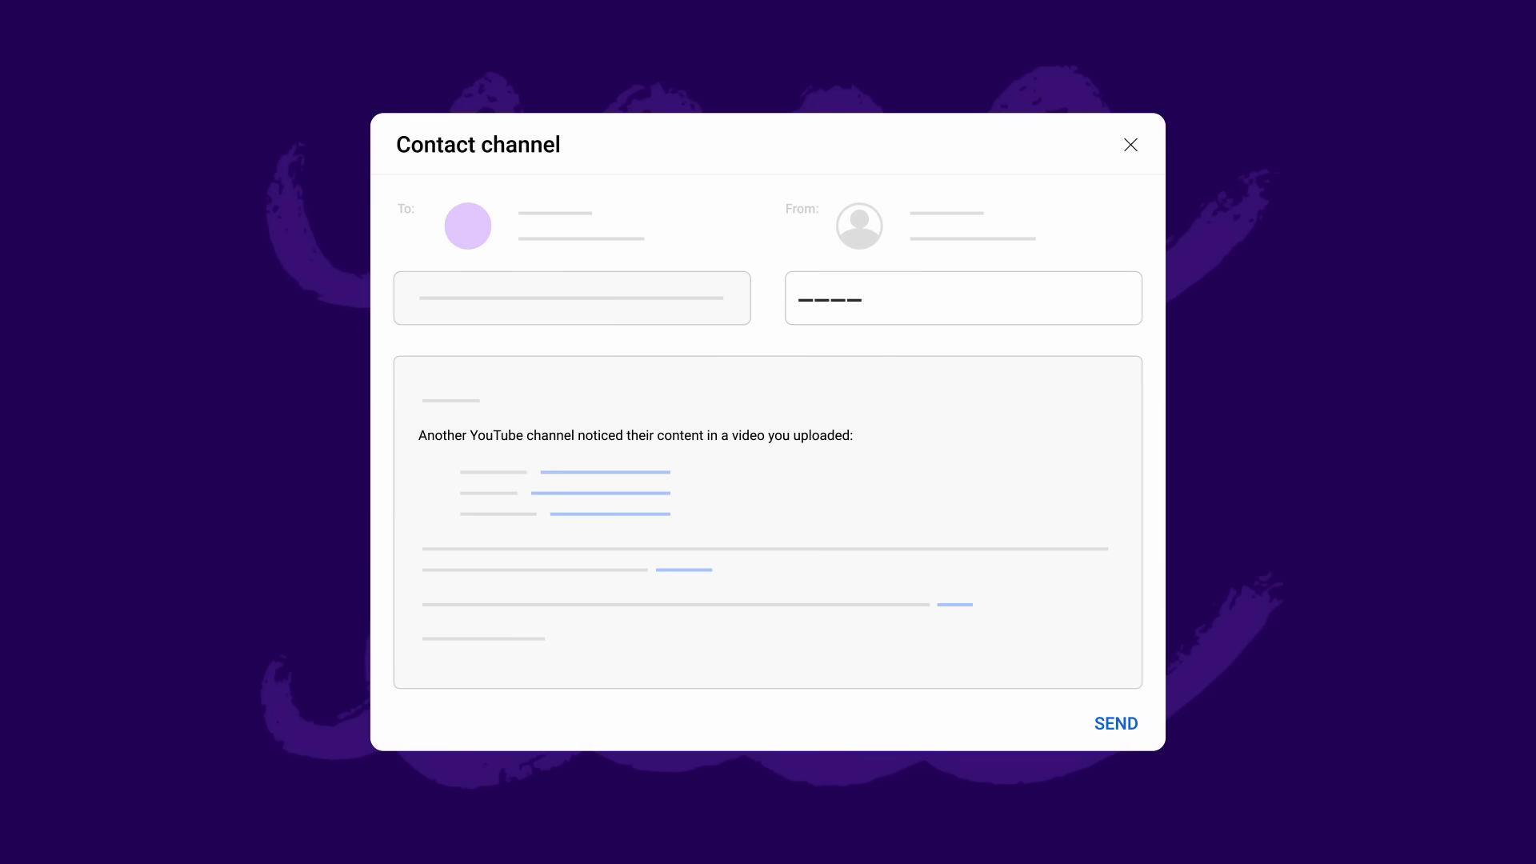
text(@gmail.com)
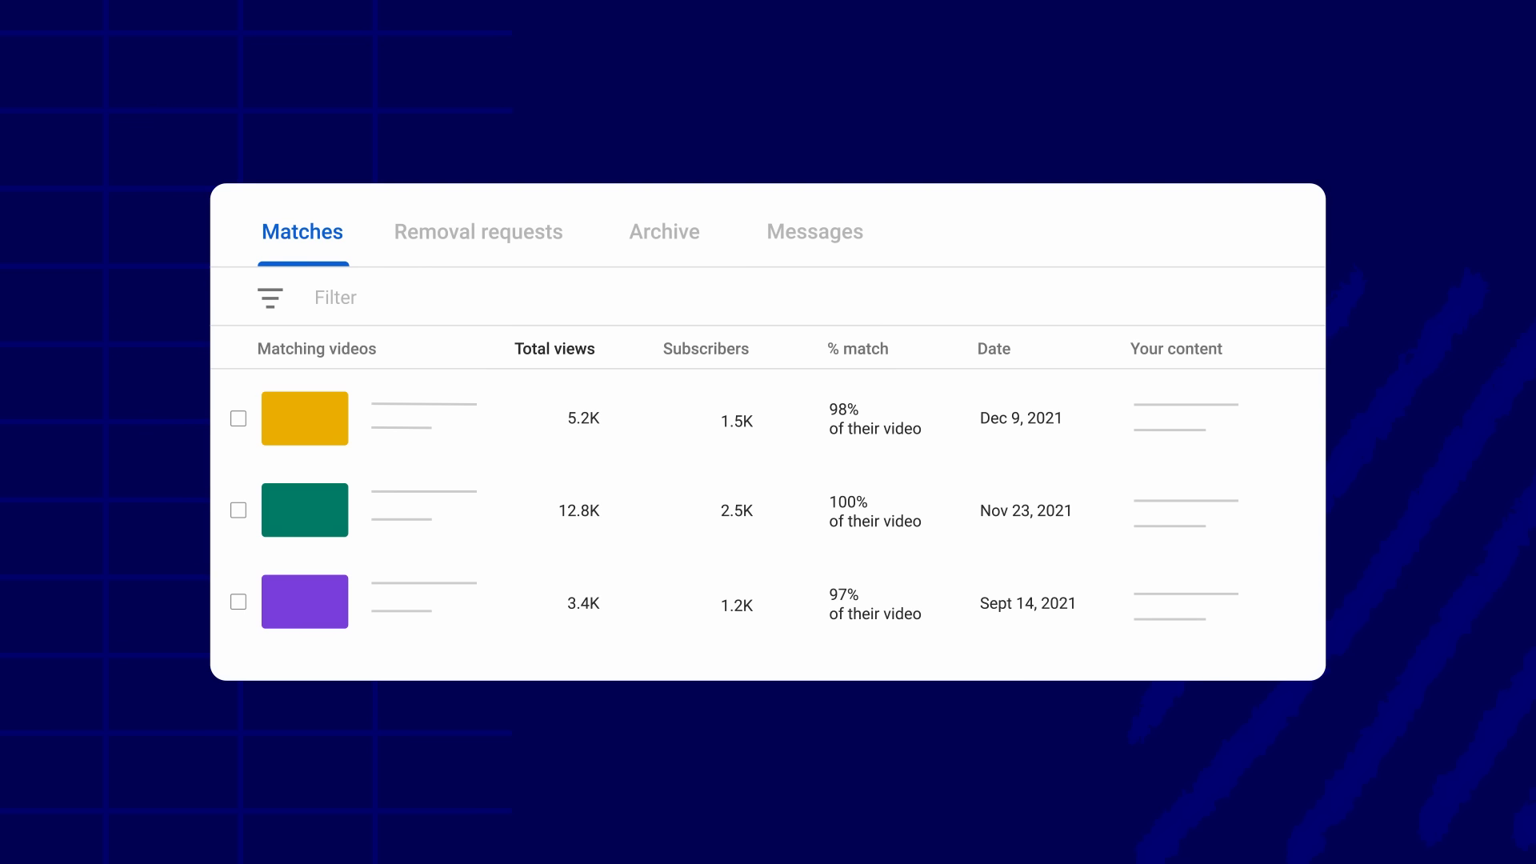
Step: Select the Dec 9 and Nov 23, 2021 matches together for bulk archiving
click(239, 418)
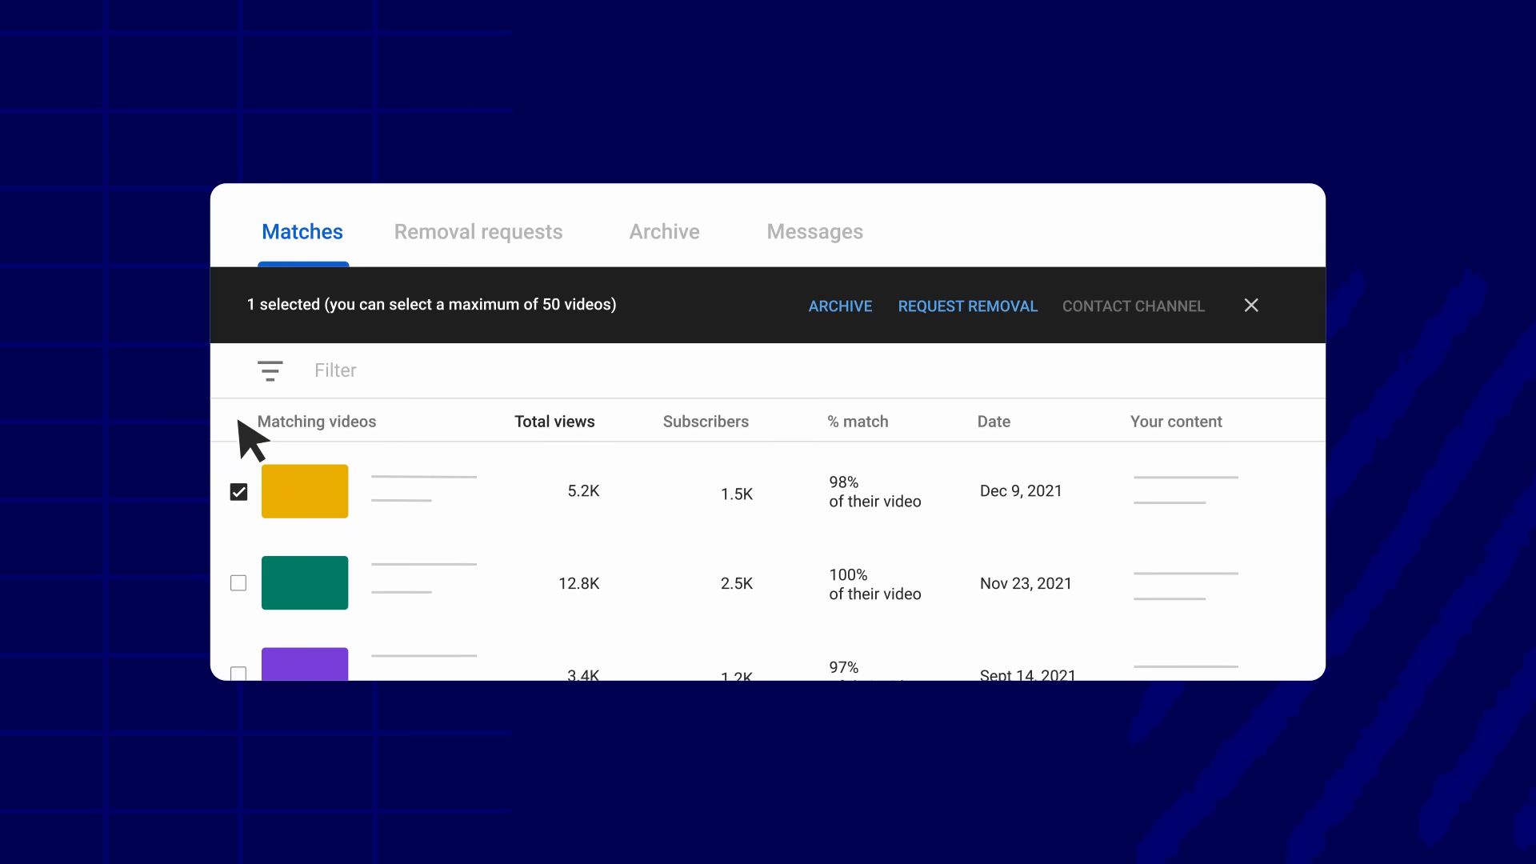
click(239, 582)
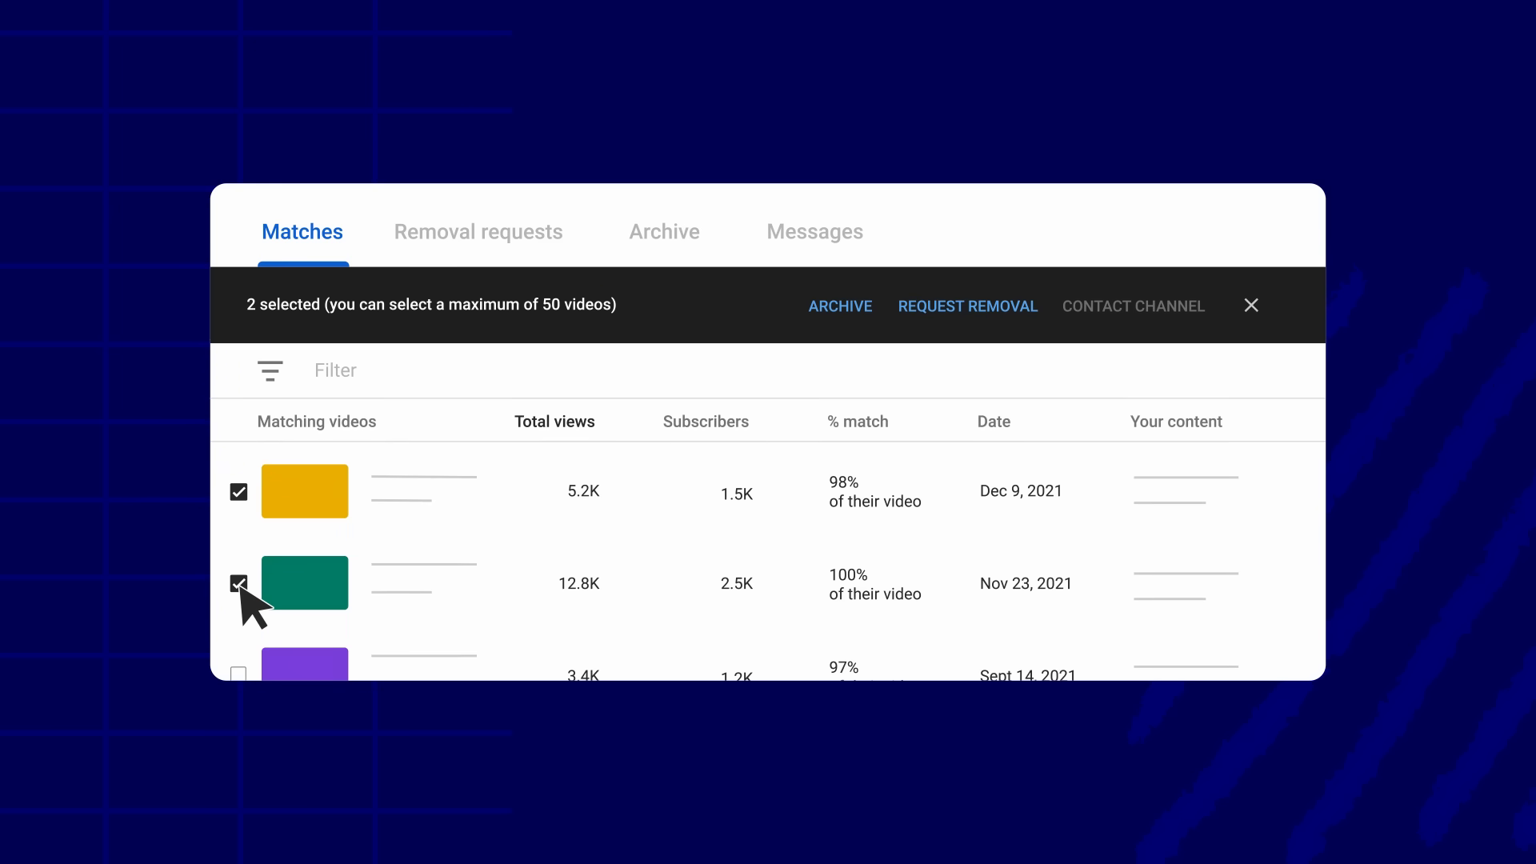
mouse_move(864, 333)
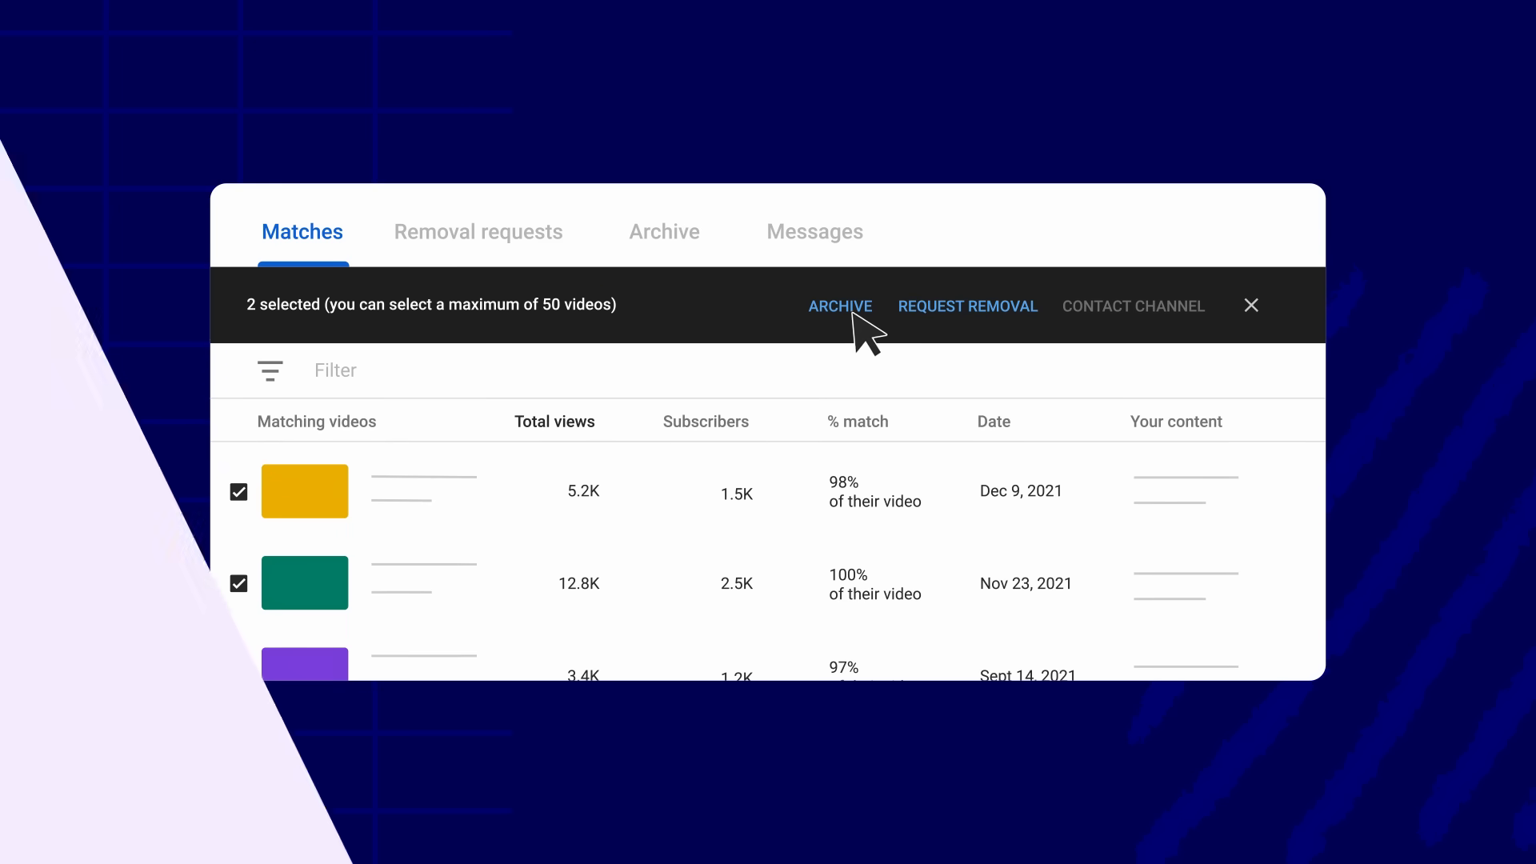